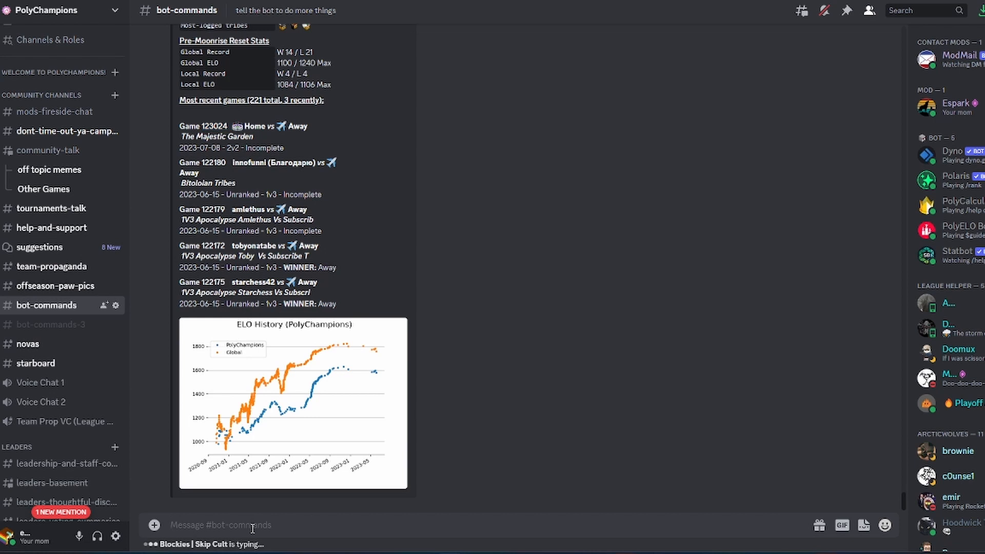
# - Query the PolyELO bot for game 123024 and then for incomplete games
pyautogui.write('$game 123024')
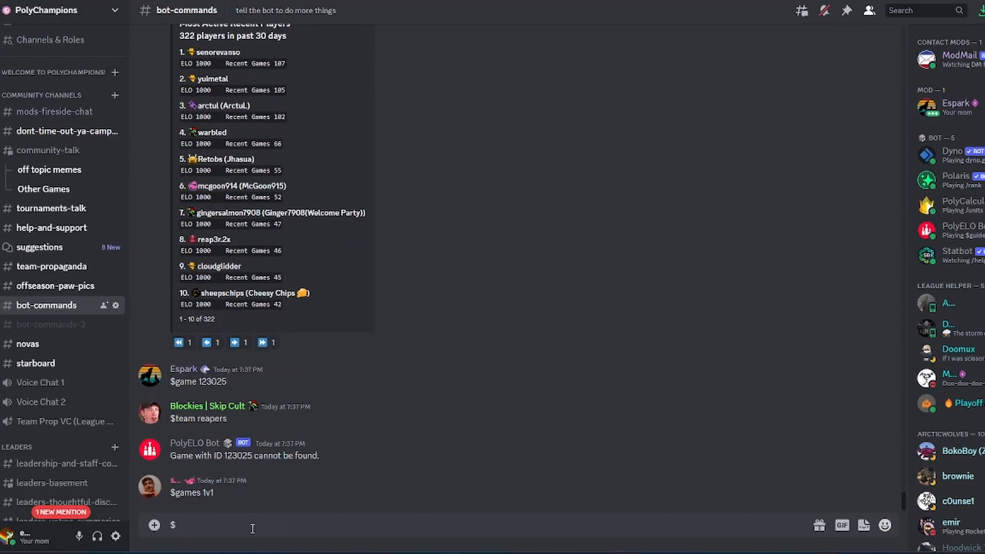
pyautogui.write('incomplete')
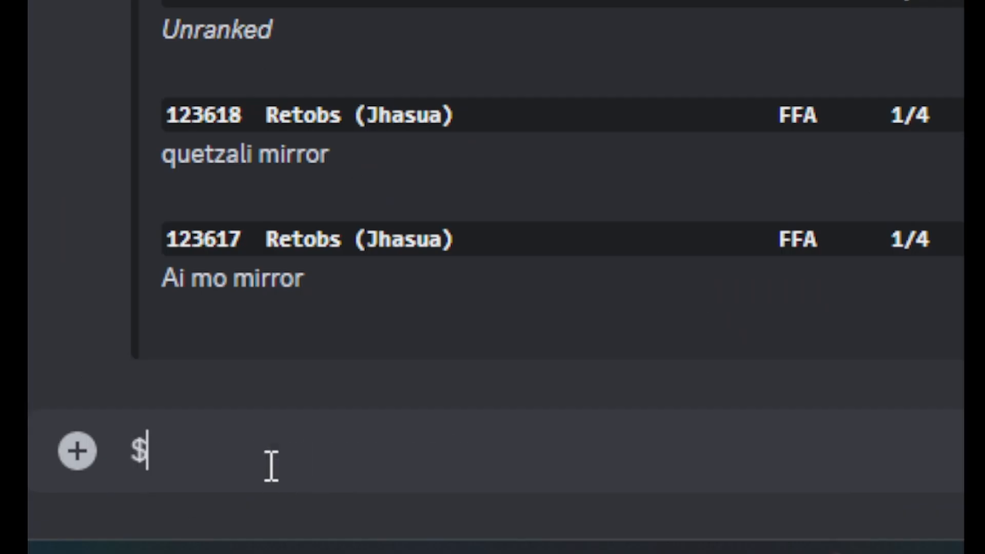
# - Register the mobile username 'espar' with $setname and set the timezone with $settime UTC -8
pyautogui.write('setname')
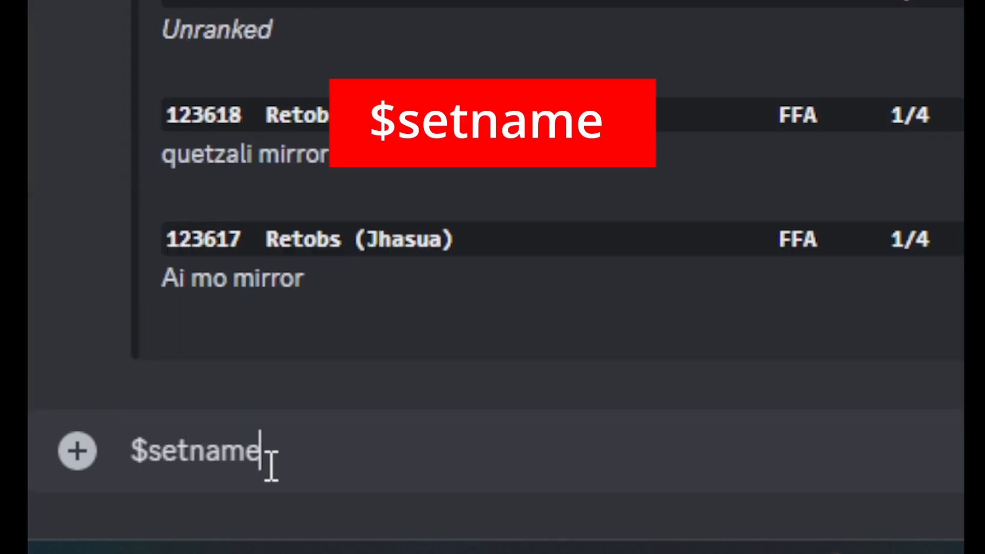
pyautogui.write('espar')
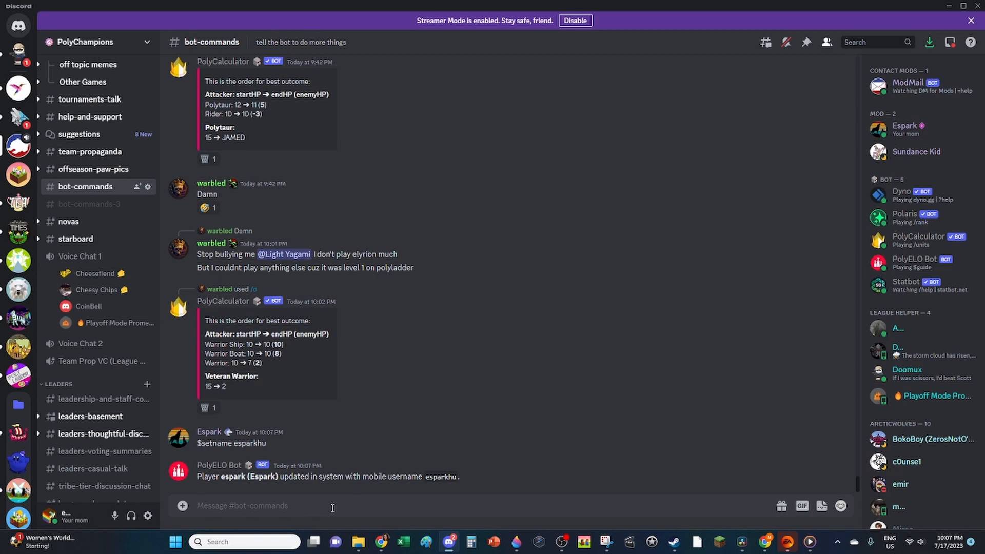
pyautogui.write('$settime UTC')
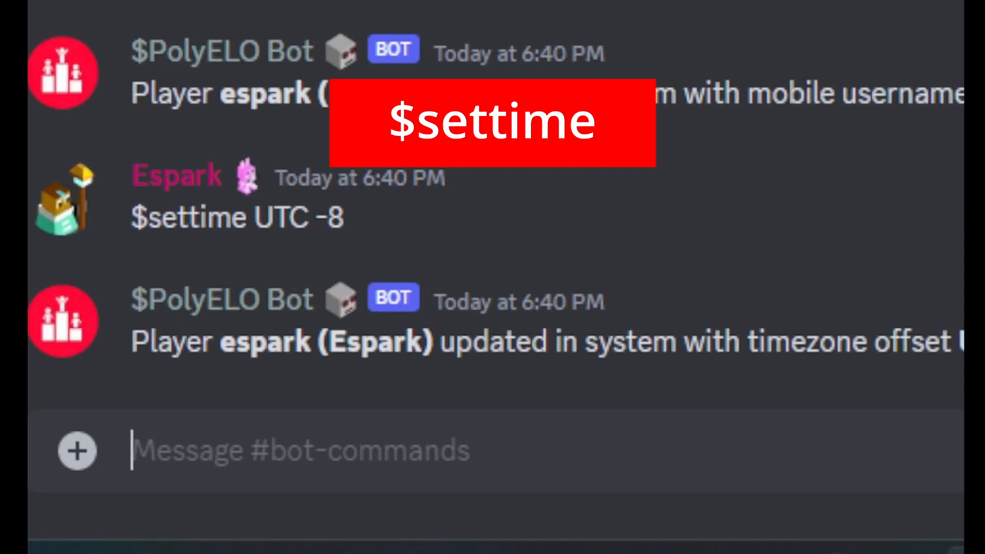
pyautogui.write('$settime UTC')
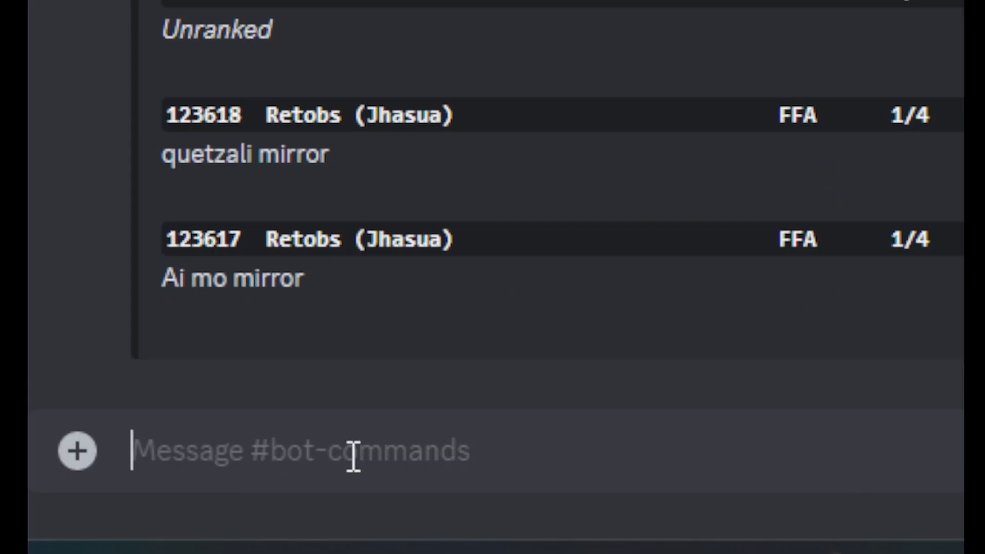
# - Send $games to list all currently open games
pyautogui.write('$game')
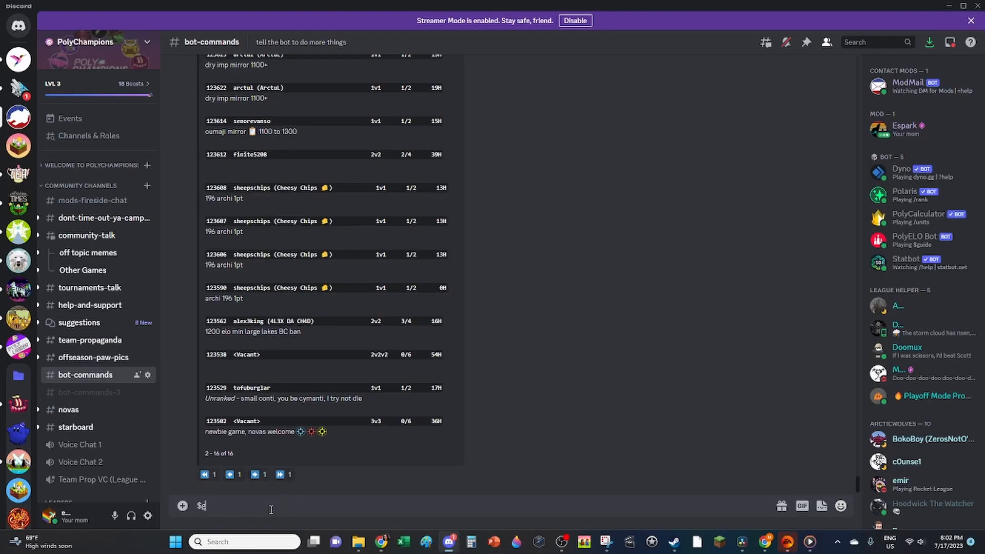
# - Look up game 123622, join open game 123668, then leave game 123668 again
pyautogui.write('game 123622')
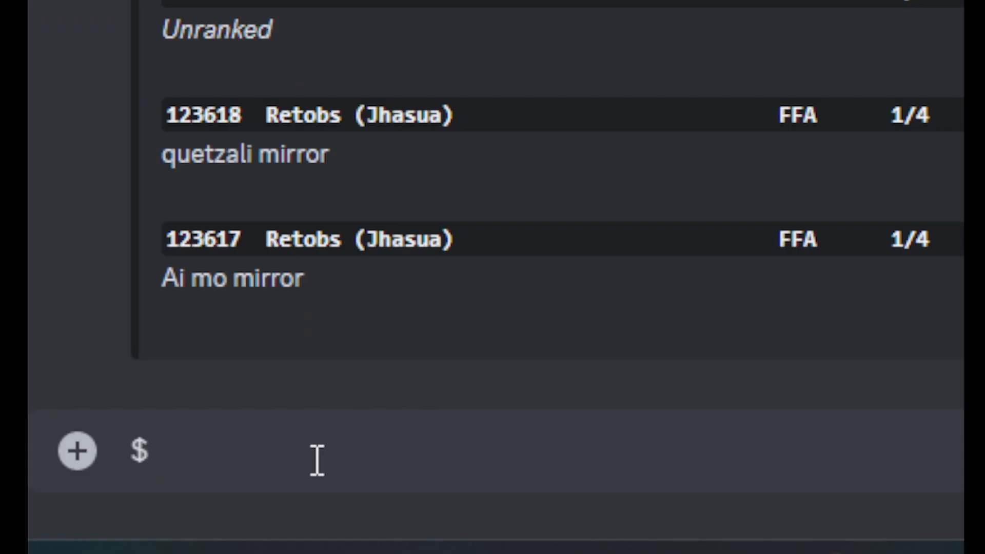
pyautogui.write('join 123668')
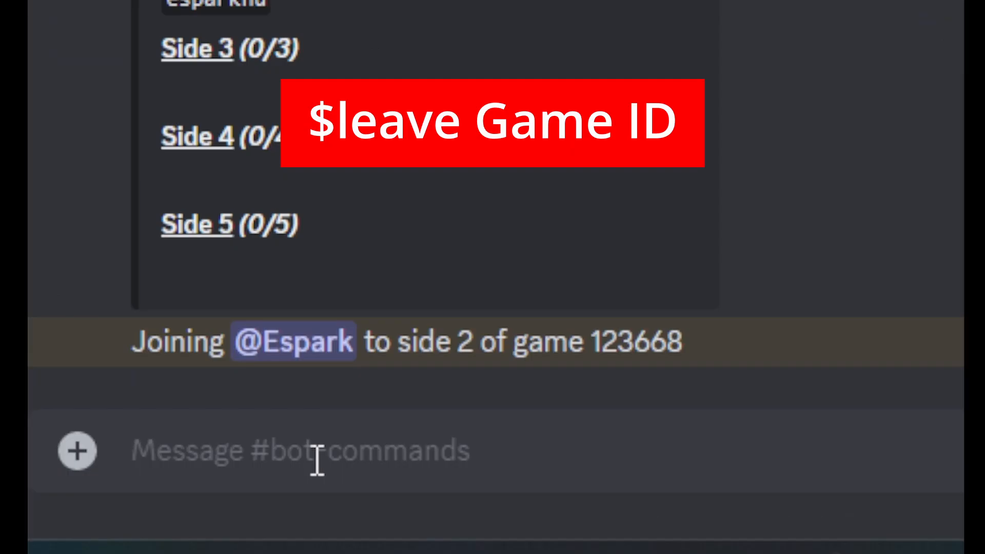
pyautogui.write('$leave')
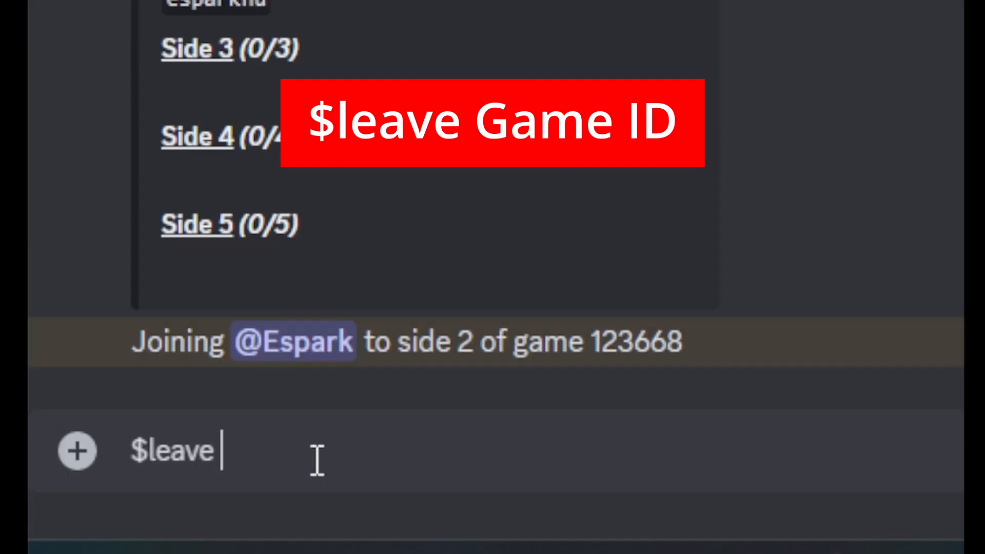
pyautogui.write('123668')
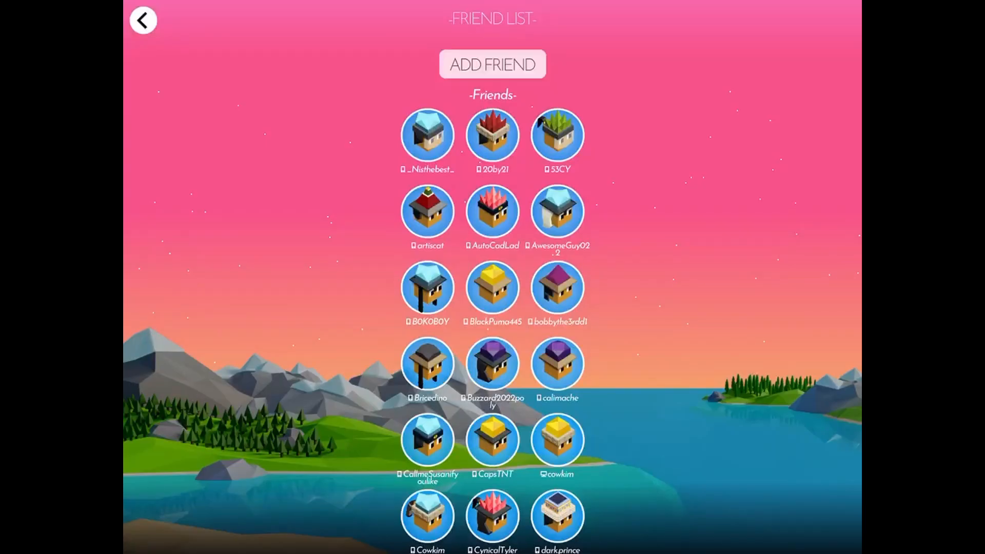
# - Search the Polytopia friend list for the alias 'War' to add as a friend
pyautogui.write('Warbled1')
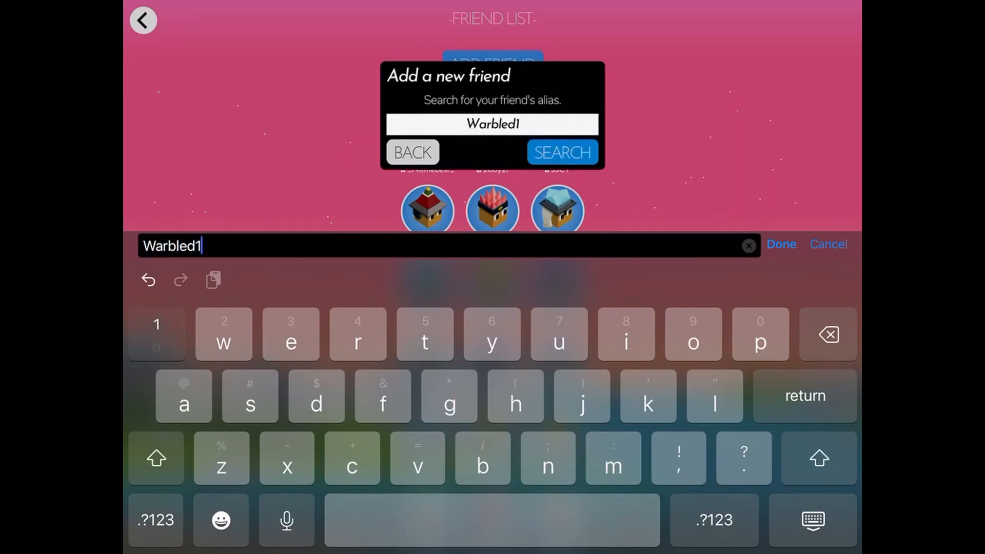
pyautogui.click(780, 244)
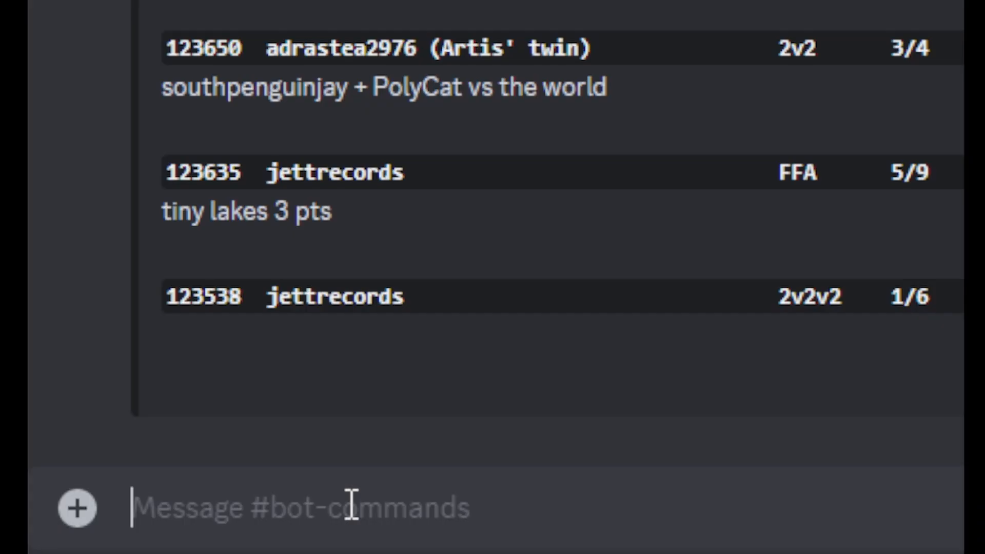
# - View full game 123643 with $game, then request its friend codes with $codes
pyautogui.write('$game')
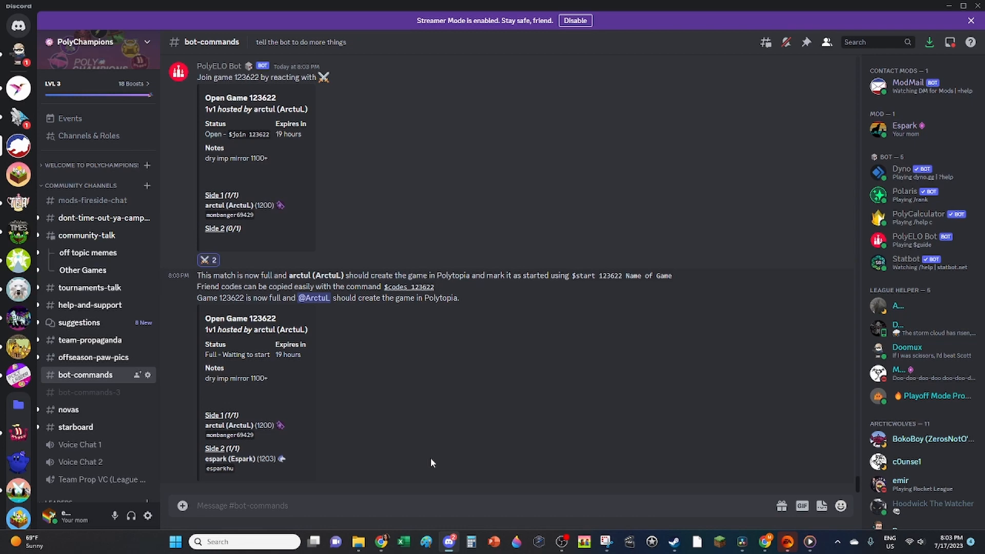
pyautogui.write('$co')
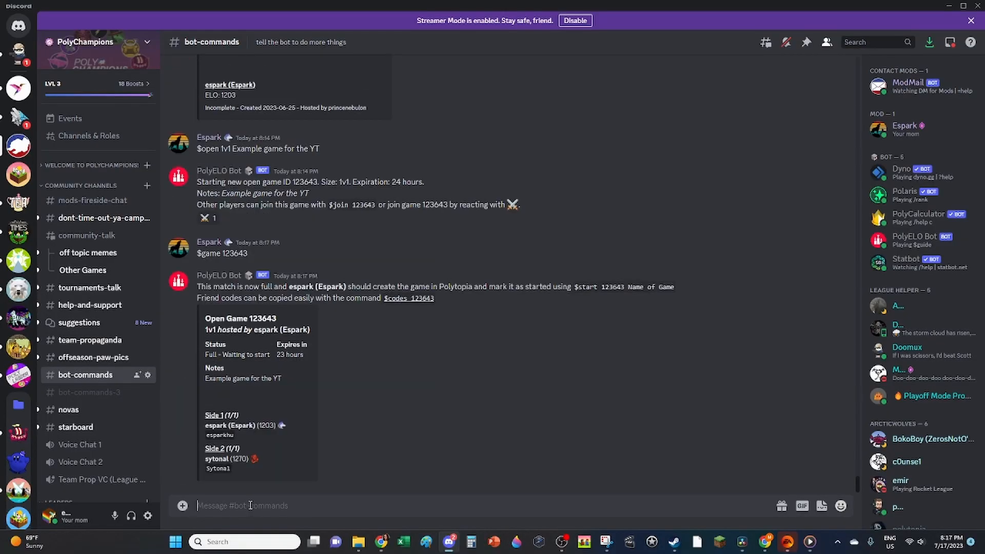
# - Start game 123643 under an example game name, and 123632 as 'Doomed Songs'
pyautogui.write('$start')
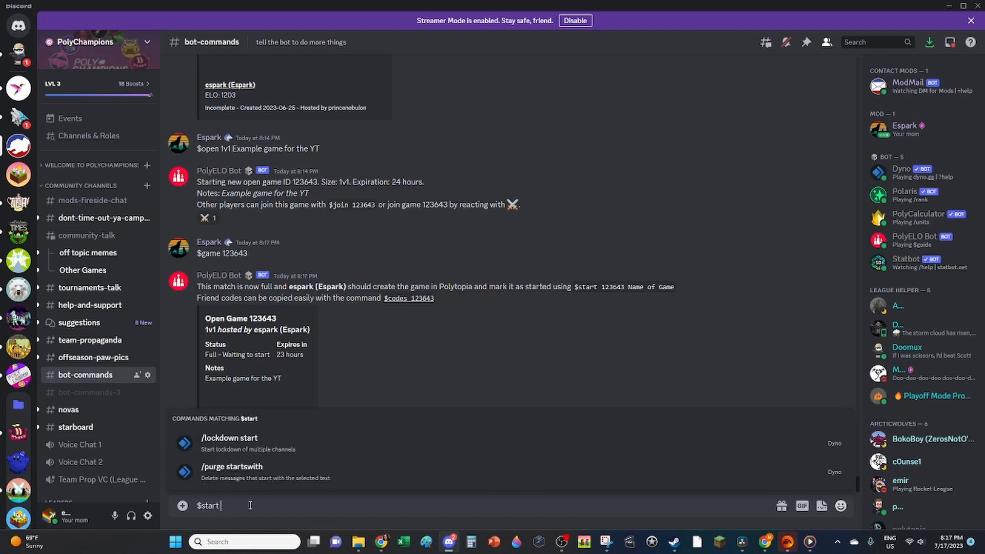
pyautogui.write('123643 E')
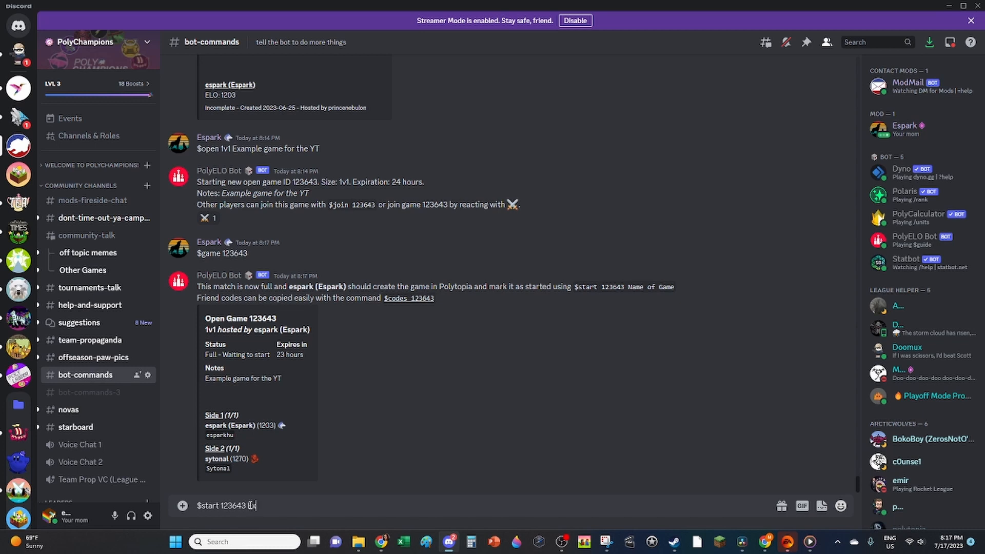
pyautogui.write('xample GAm')
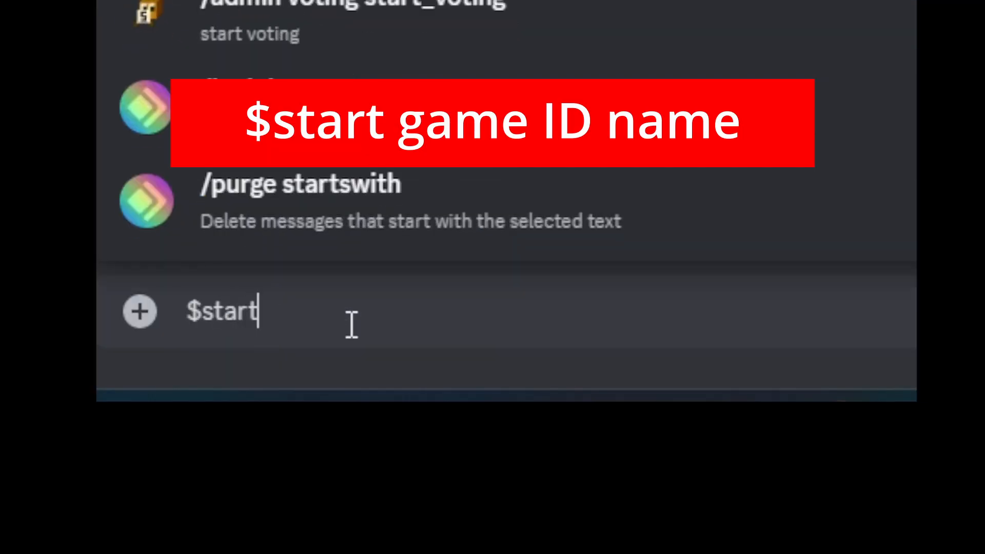
pyautogui.write('123632 Doome')
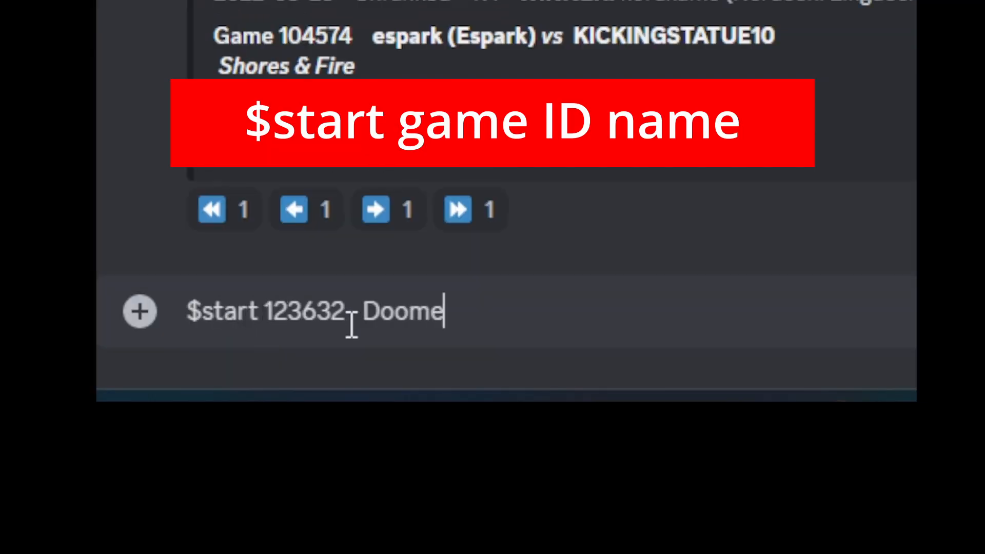
pyautogui.write('d Songs')
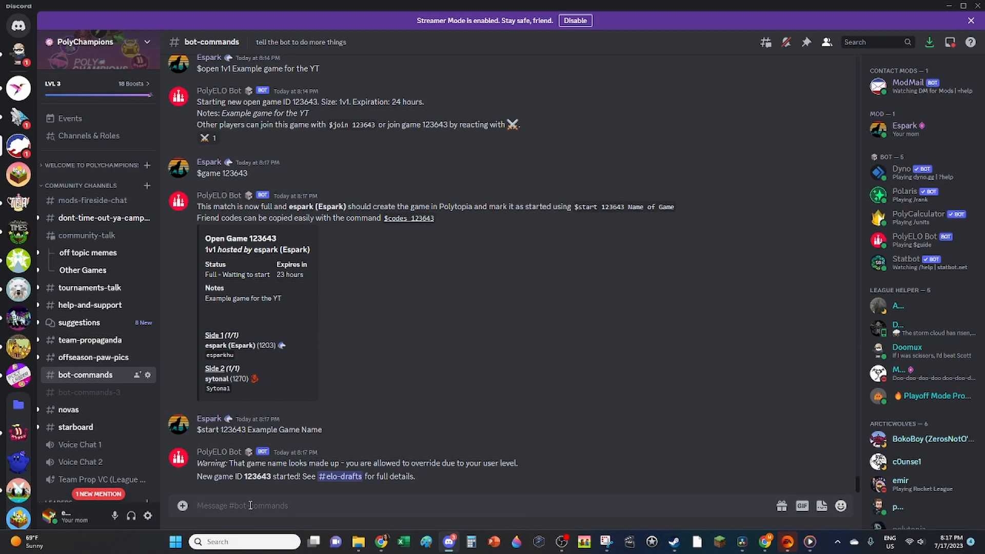
# - Draft a $rename command giving game 123632 a new name starting 'Lak'
pyautogui.write('$rename')
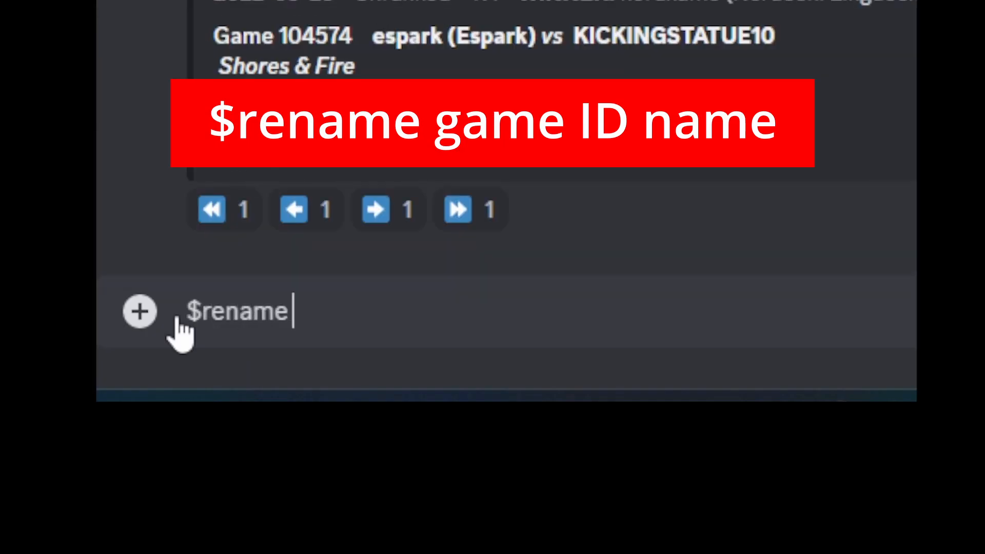
pyautogui.write('123632  Lak')
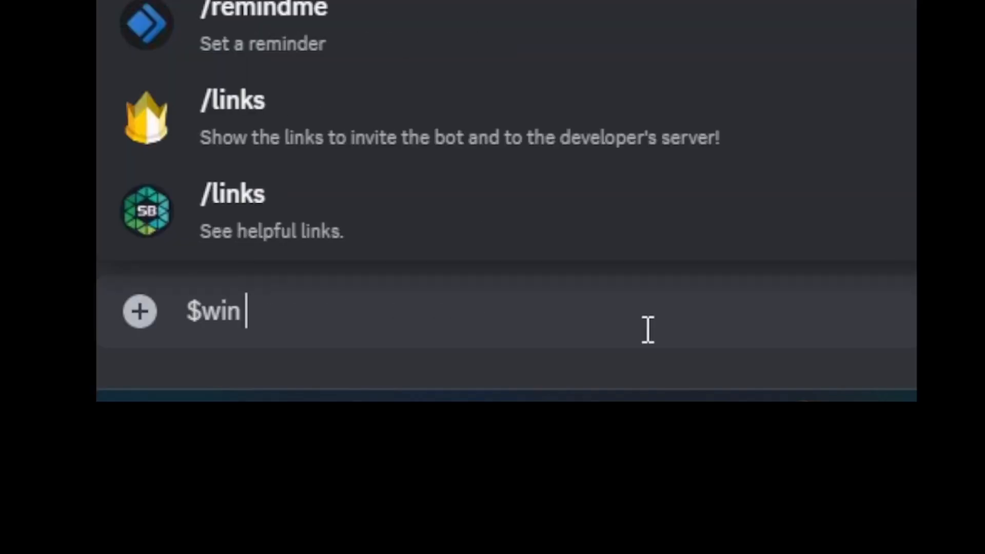
# - Finish a rename to 'Yakmilk' for game 116738, then report a $win for game 114557
pyautogui.write('116738 Yakm')
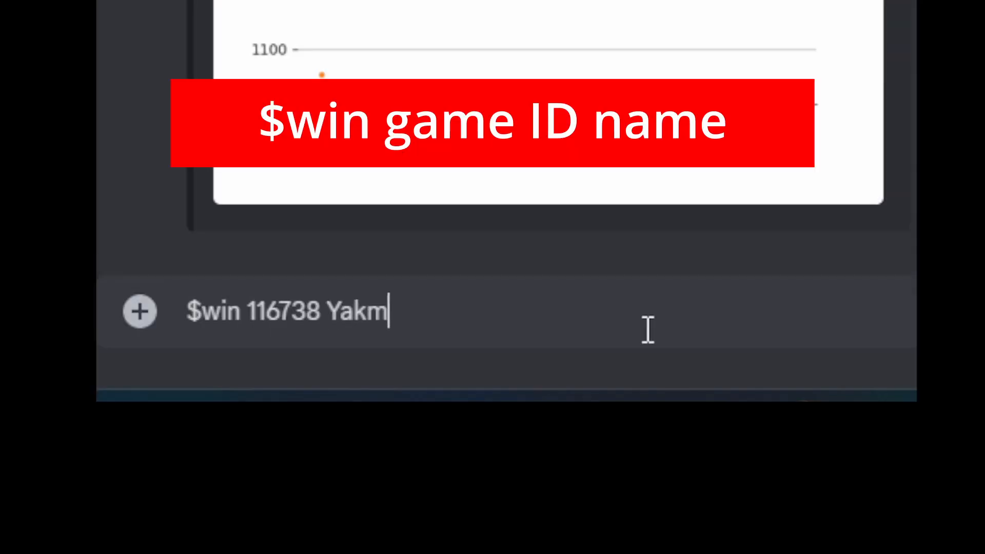
pyautogui.write('ilk')
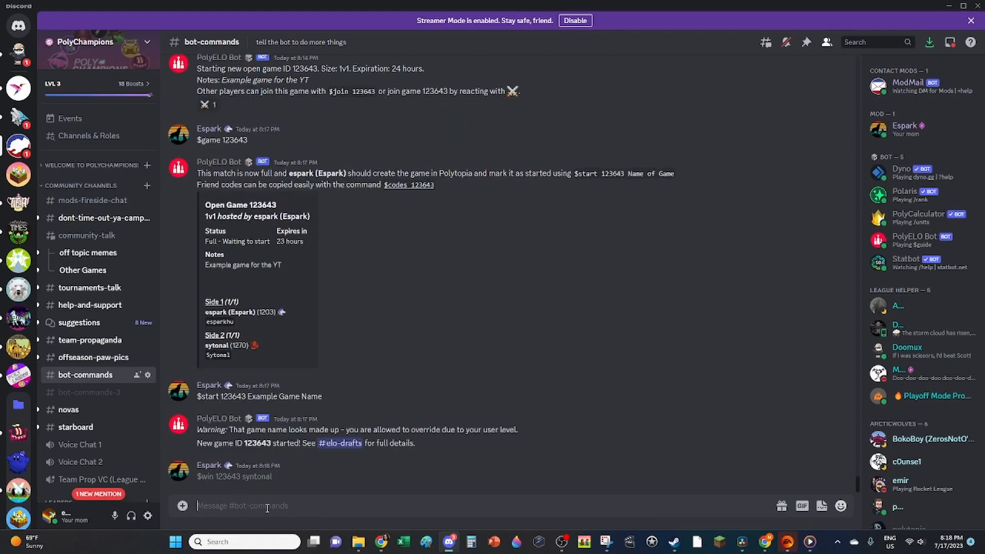
pyautogui.write('$win')
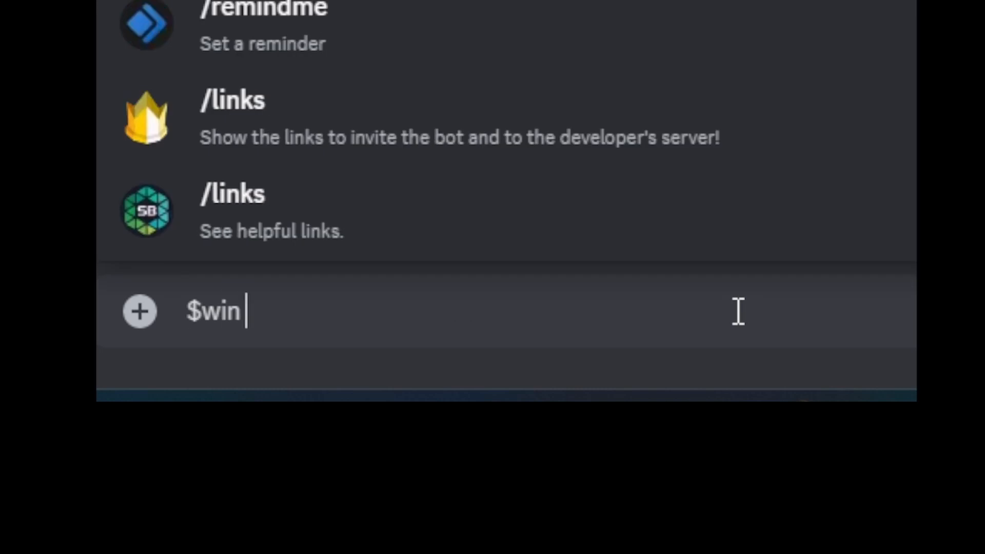
pyautogui.write('114557 Nov')
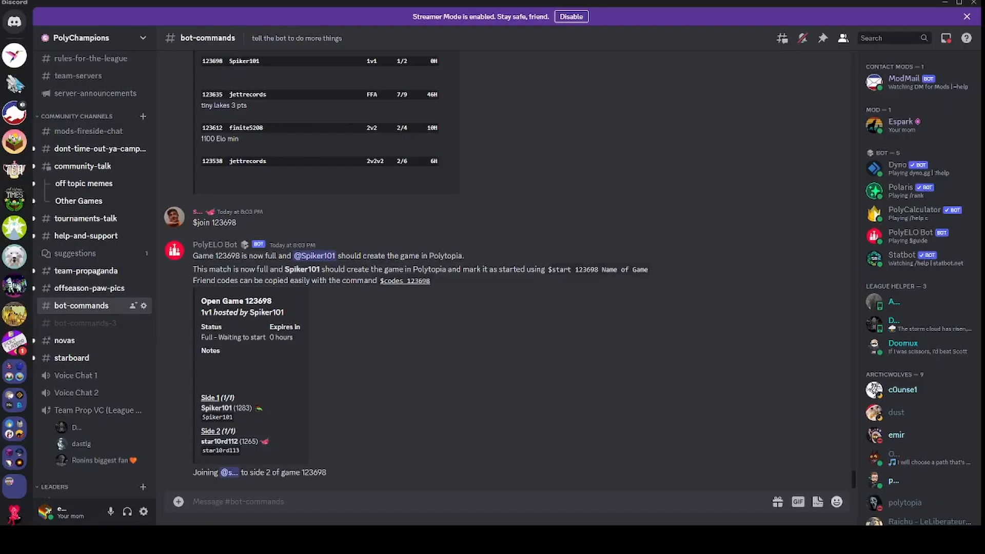
# - Send $help and scroll through the bot's full command list
pyautogui.click(239, 502)
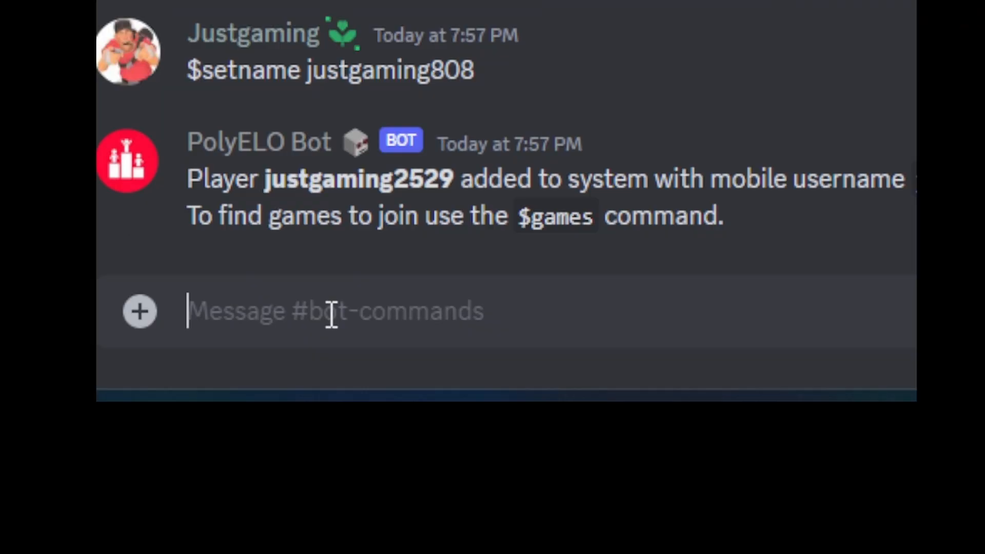
pyautogui.write('$help')
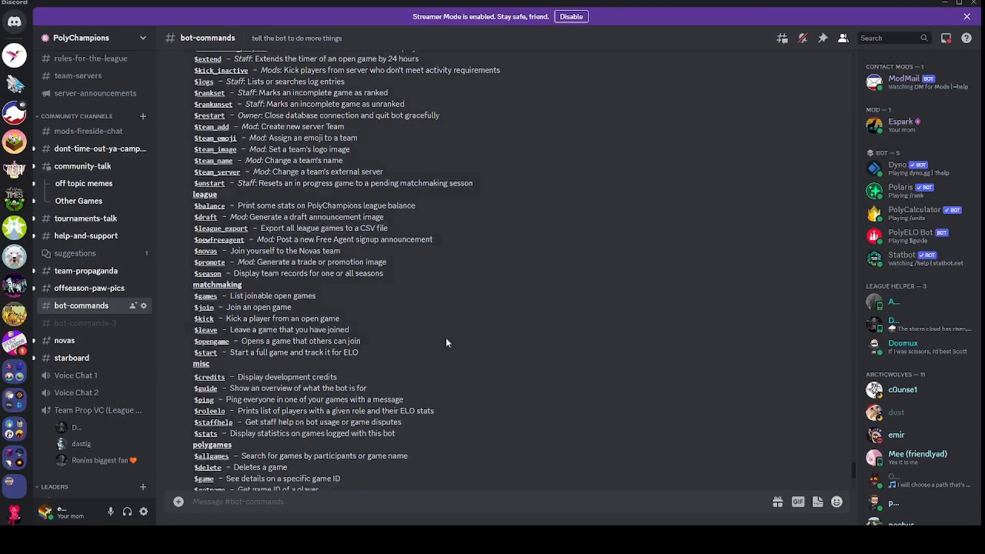
pyautogui.scroll(-3)
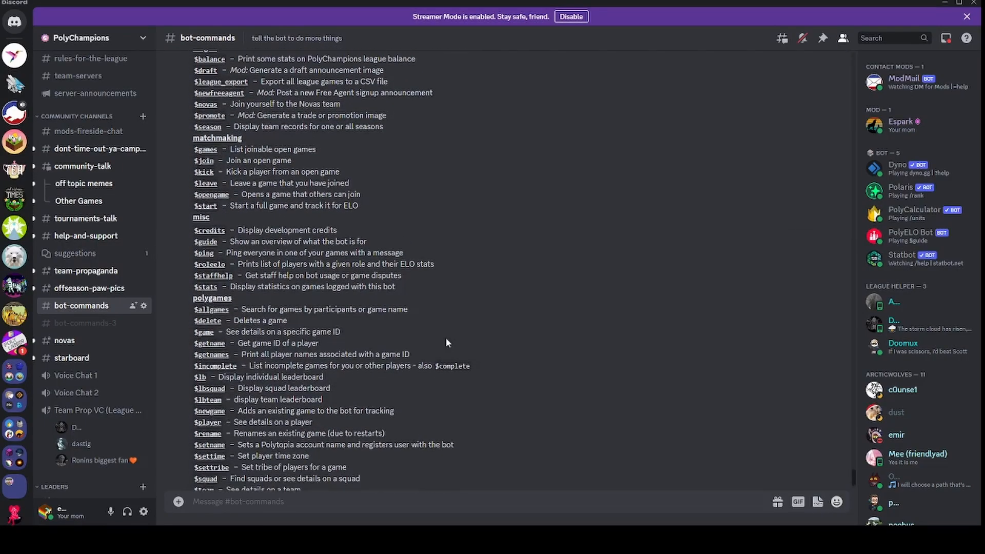
pyautogui.scroll(-3)
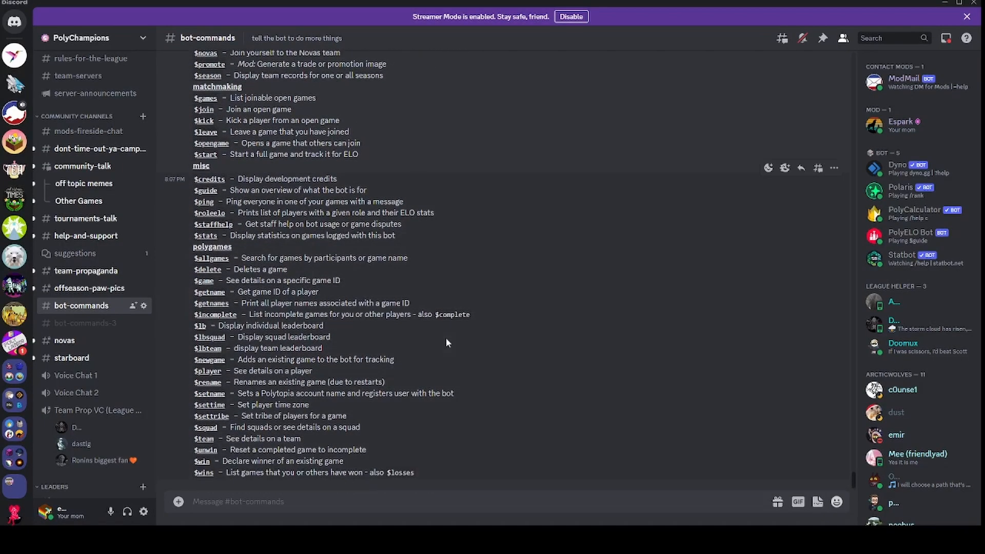
pyautogui.moveTo(595, 524)
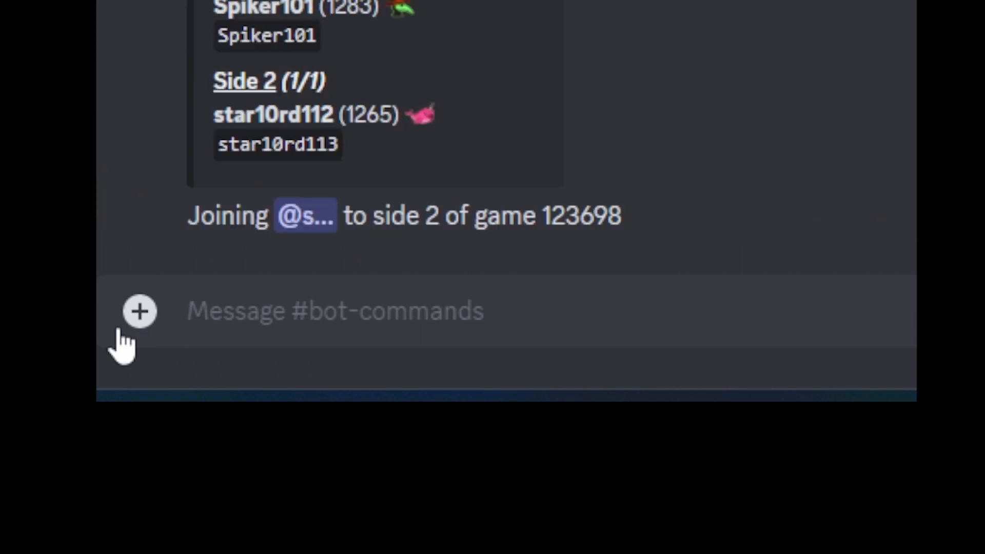
# - Begin the $staffhelp command by typing "$sta" in the message box
pyautogui.write('$sta')
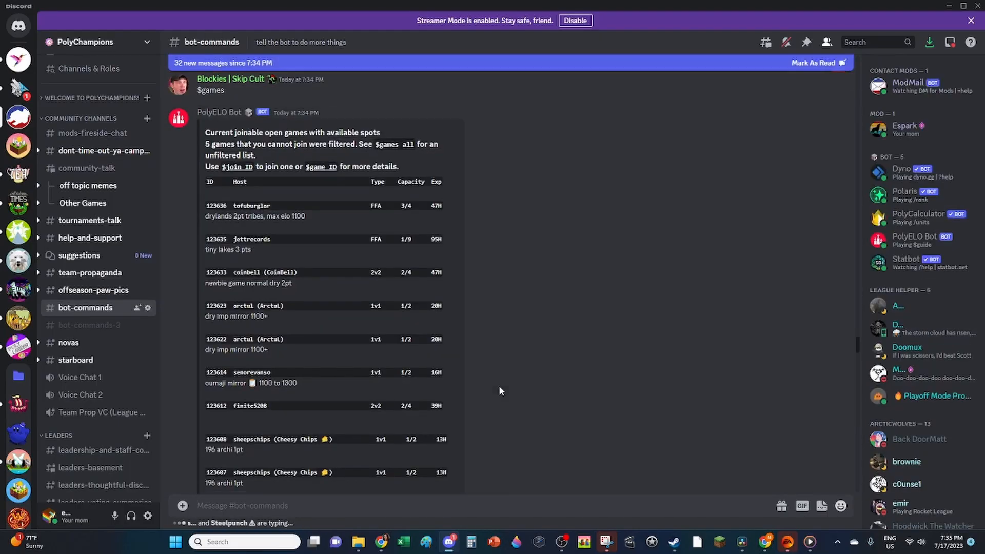
# - Send the $games command to have the bot list joinable open games
pyautogui.scroll(-3)
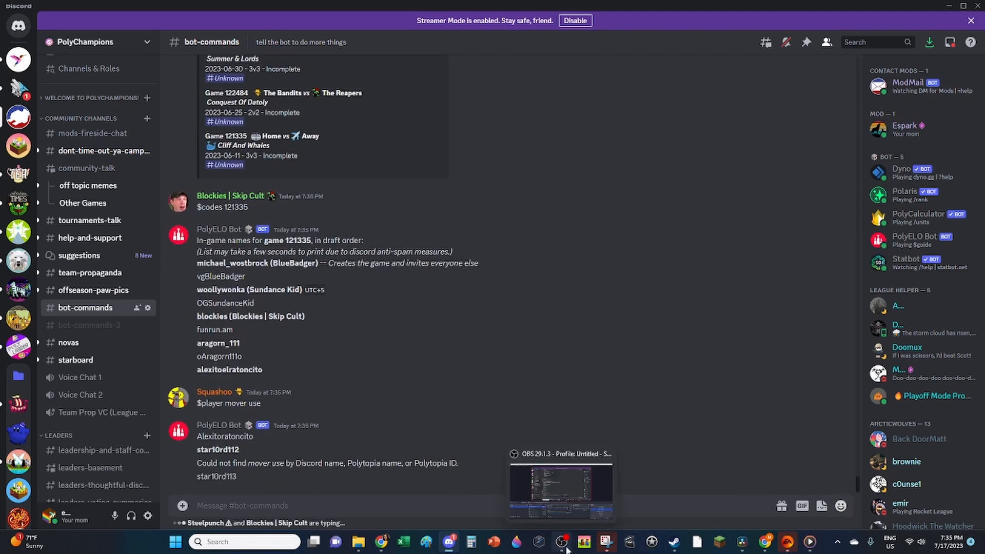
pyautogui.scroll(-3)
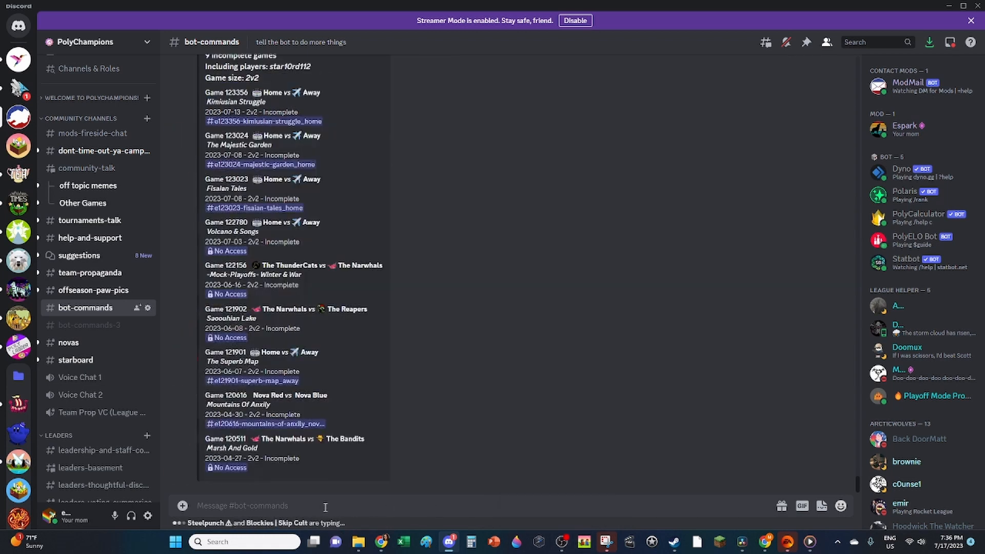
pyautogui.write('$games')
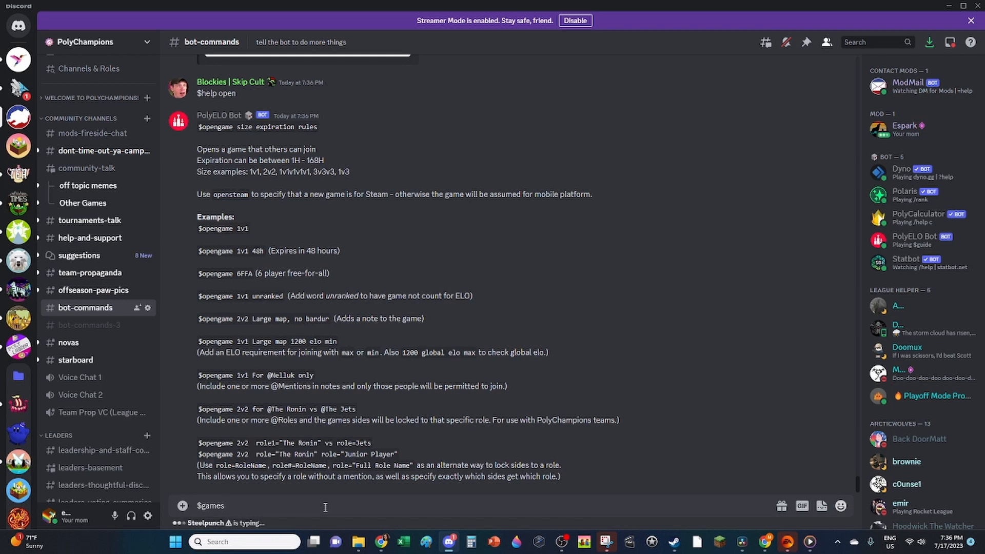
pyautogui.press('enter')
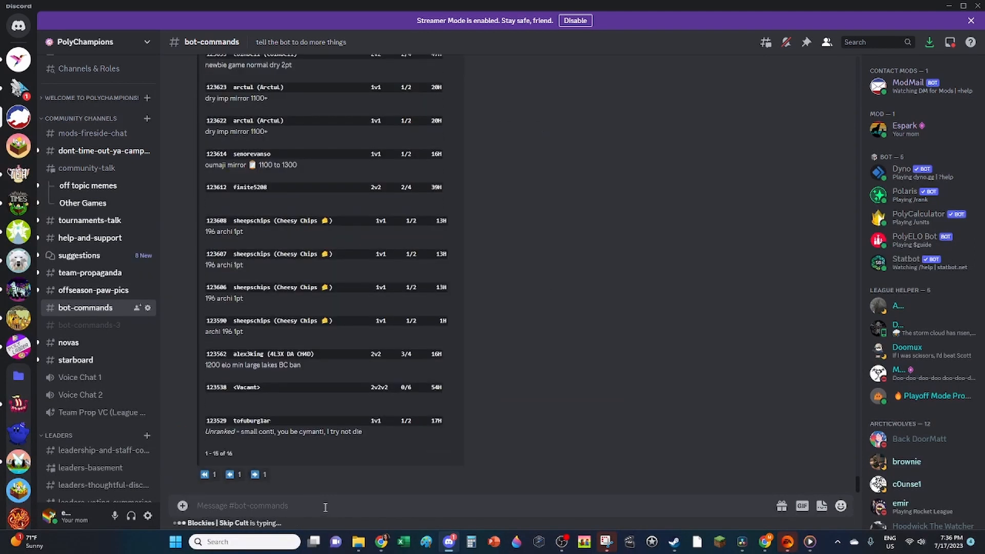
# - Begin a $player lookup for "Innof" in the message box
pyautogui.write('$player')
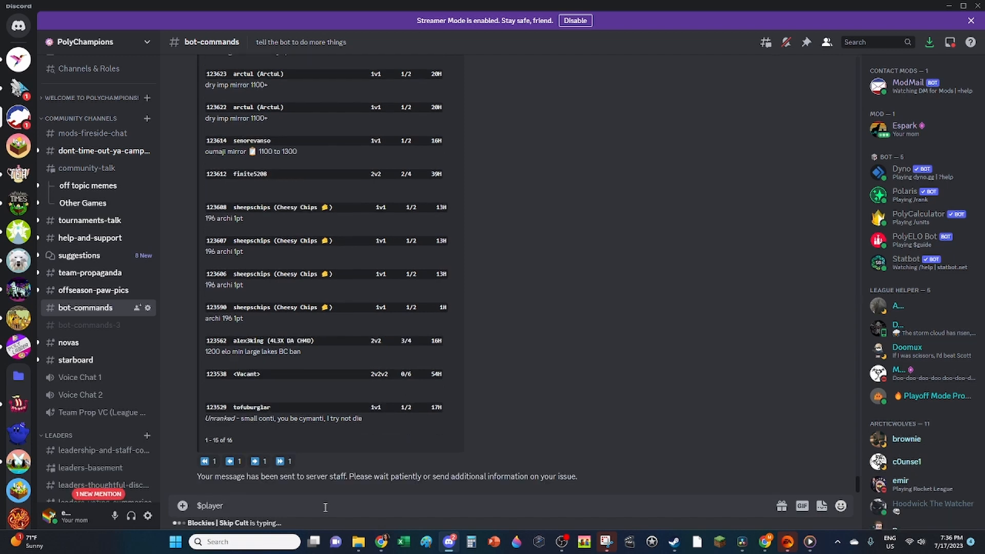
pyautogui.write('Innof')
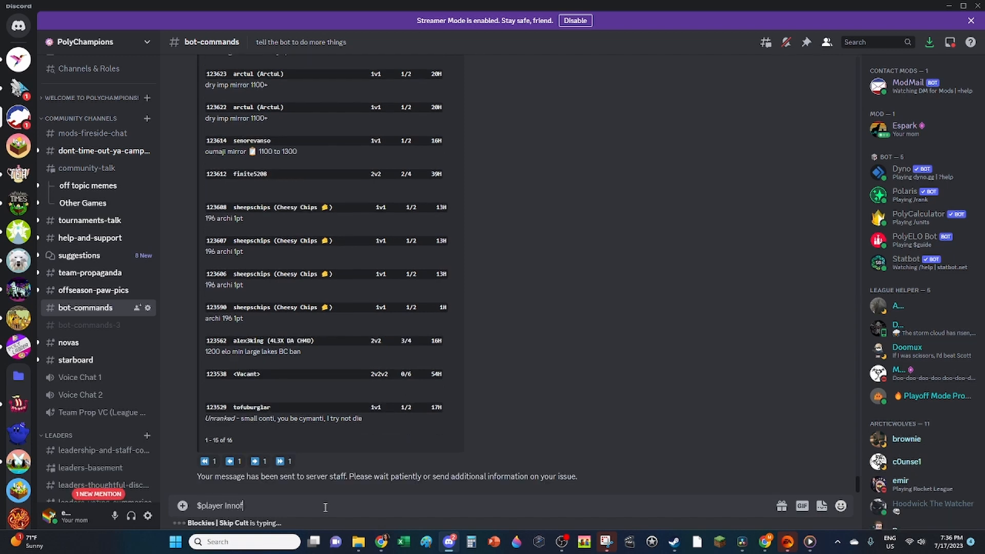